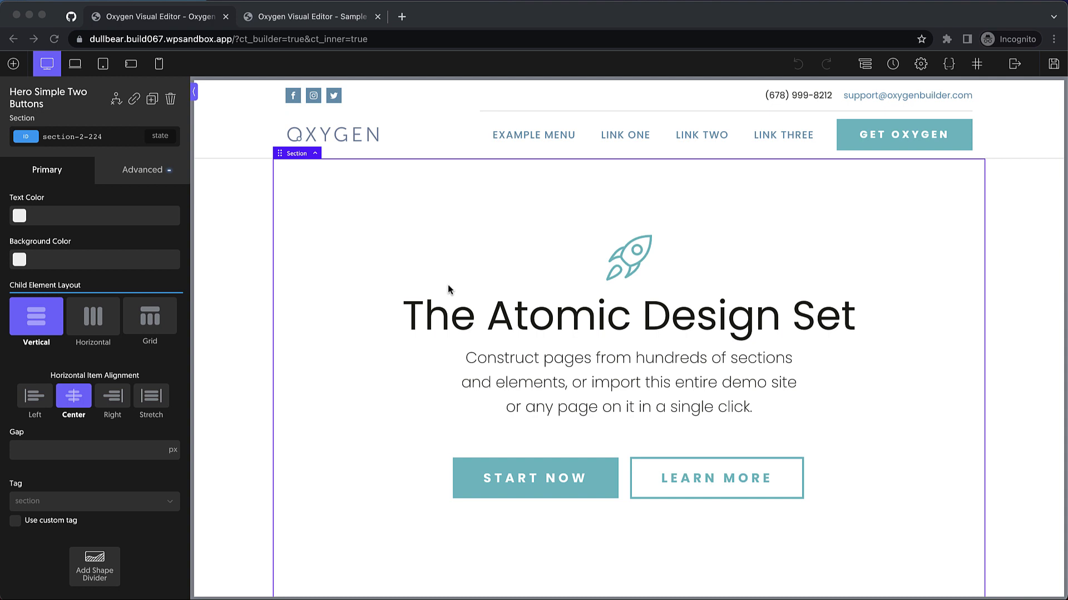
mouse_move(322, 29)
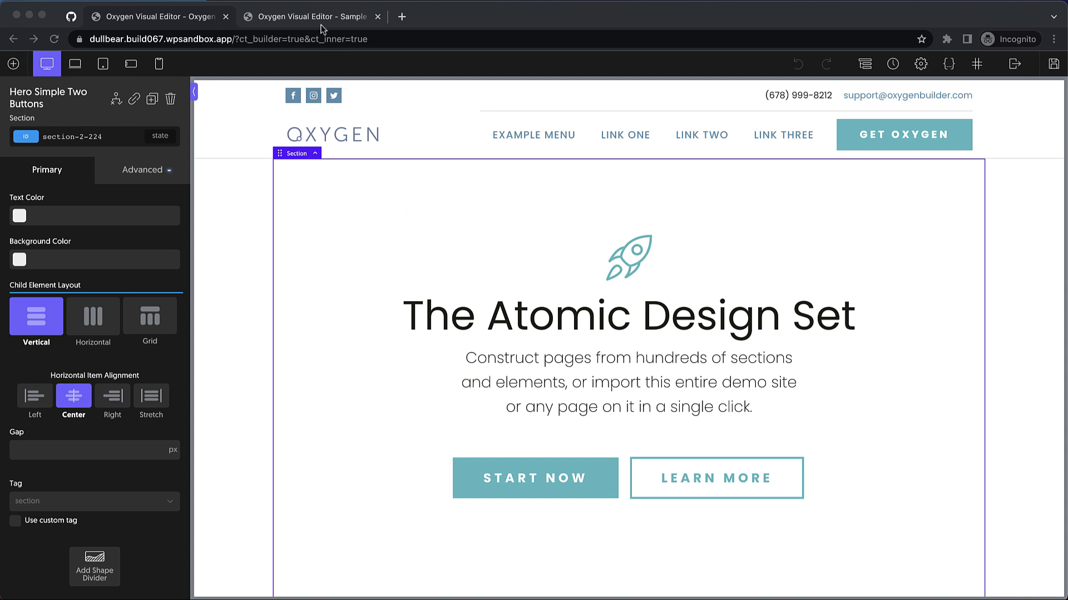
Export the first site's Hero Simple Two Buttons section as JSON to the clipboard
click(310, 16)
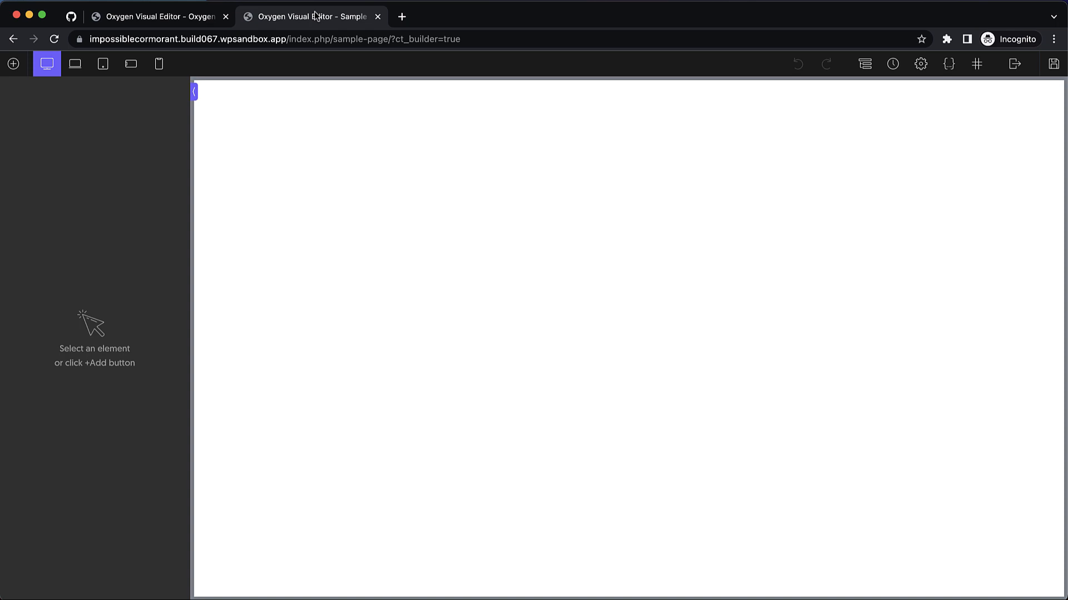
click(158, 15)
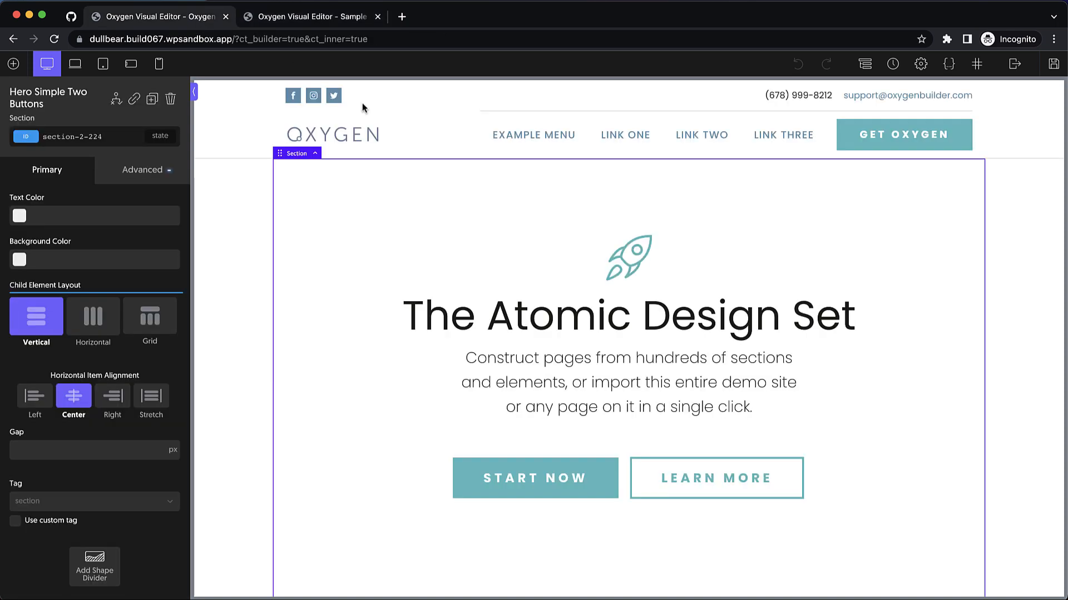
mouse_move(333, 188)
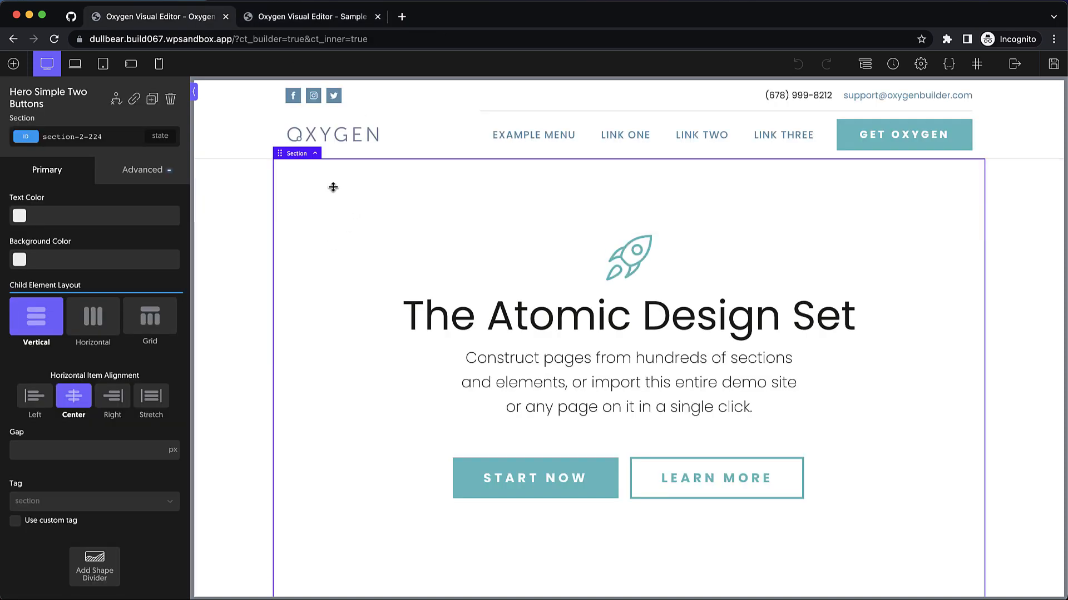
mouse_move(948, 63)
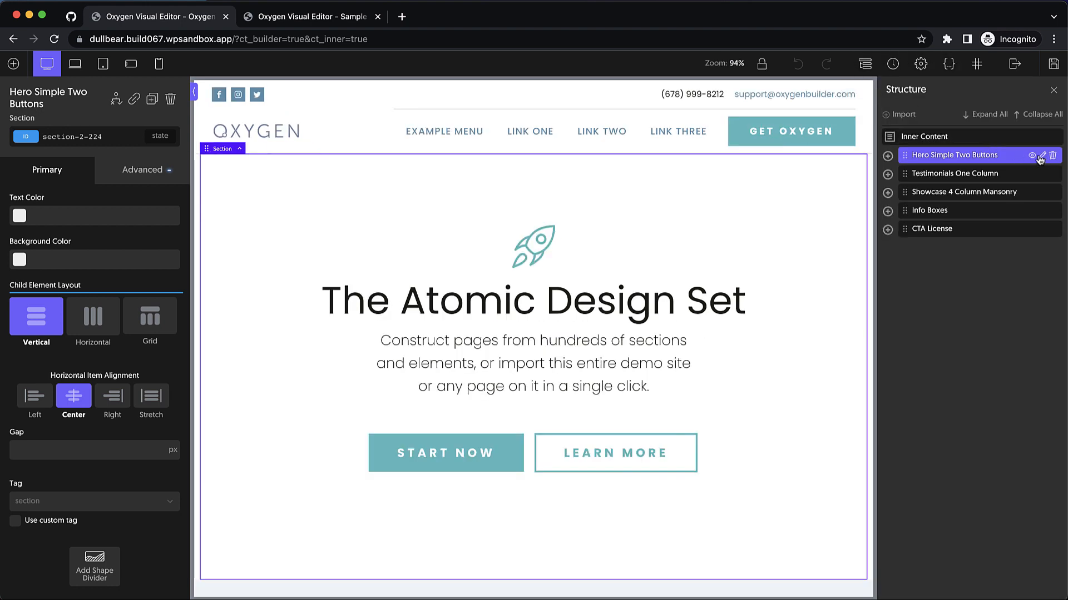
click(1041, 155)
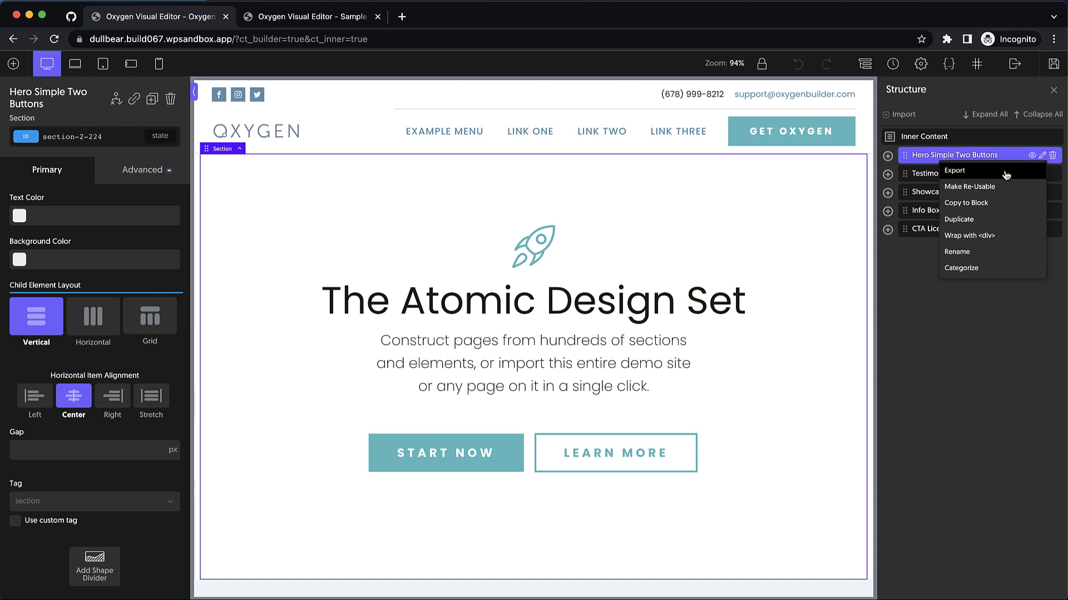
click(954, 170)
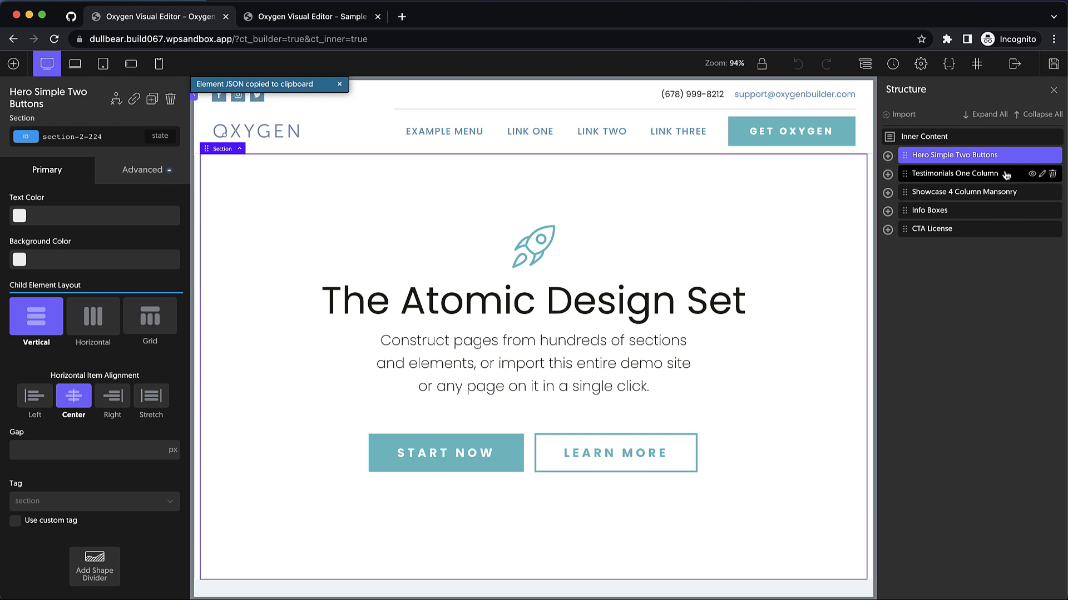
mouse_move(795, 254)
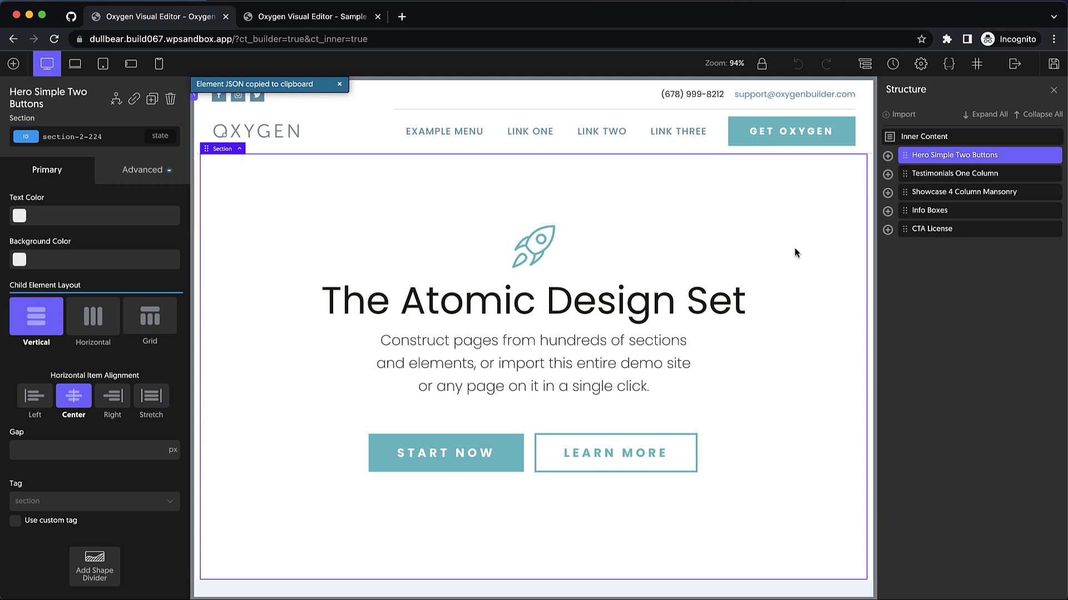
mouse_move(843, 250)
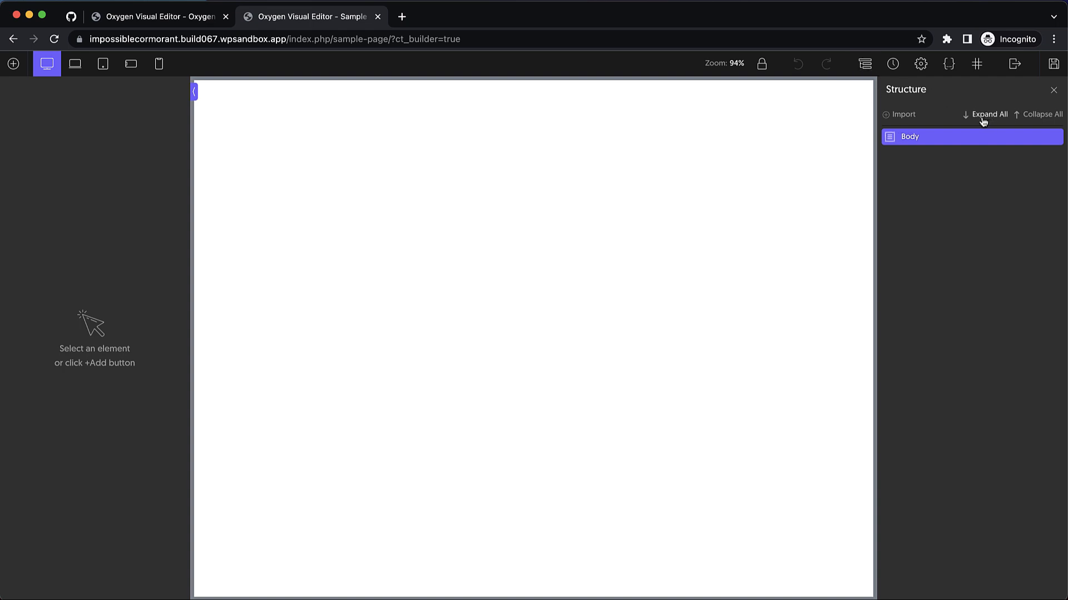
Paste the hero section JSON into the second site's empty sample page and view the result
click(902, 114)
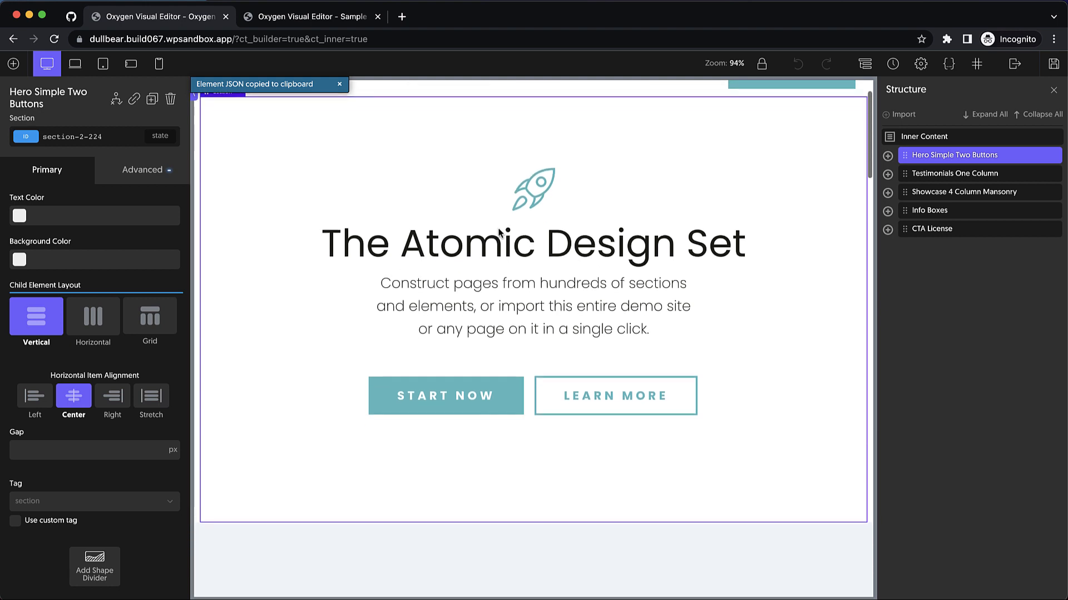
click(311, 15)
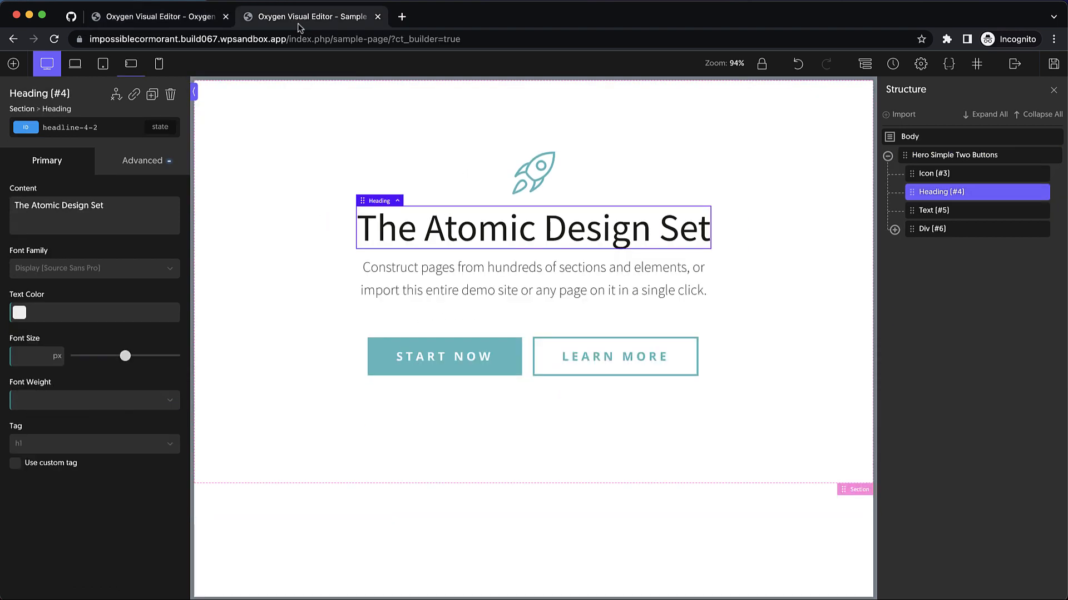
mouse_move(633, 230)
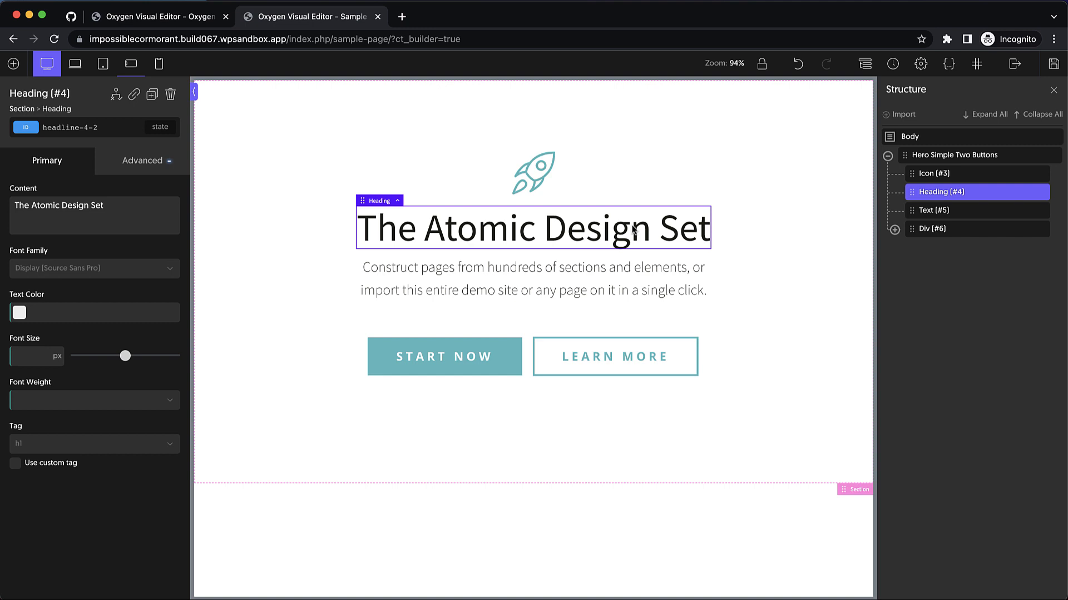
Give the START NOW button class my-new-button, a red background and black text
click(443, 355)
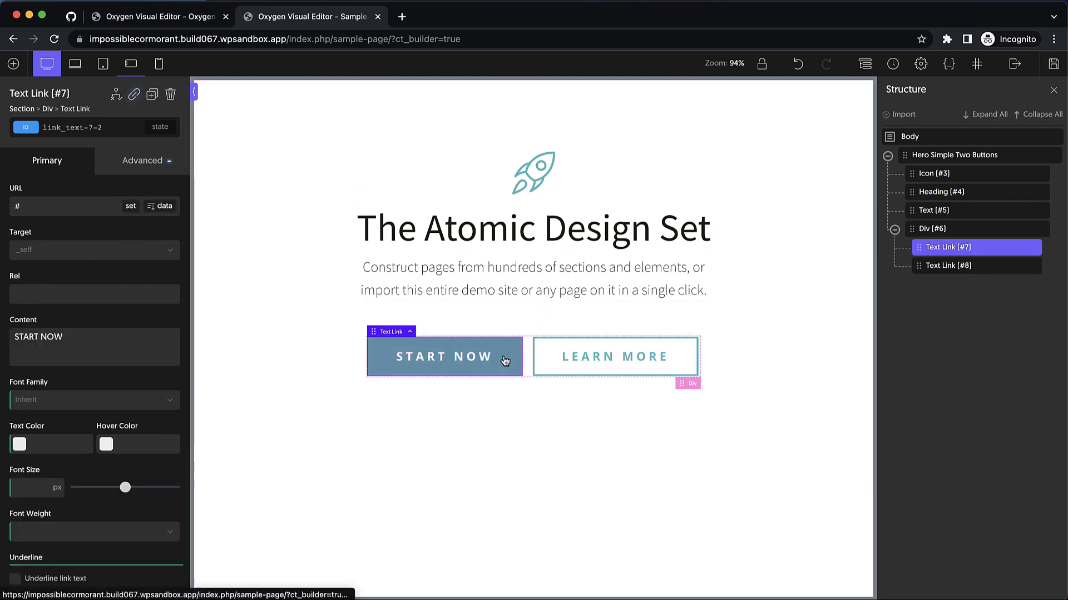
click(72, 127)
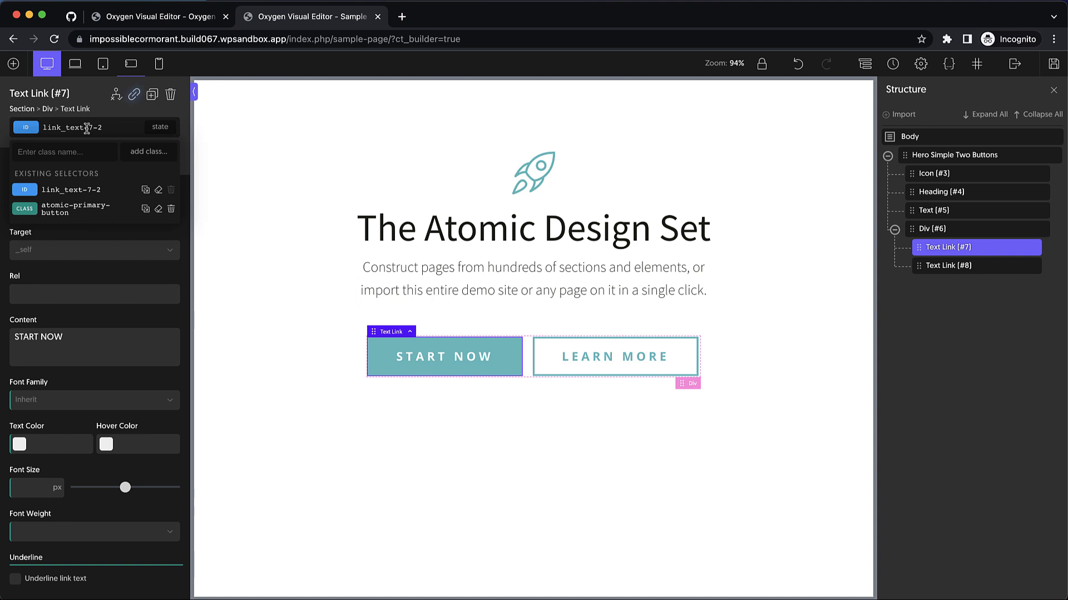
text(my-new-bu)
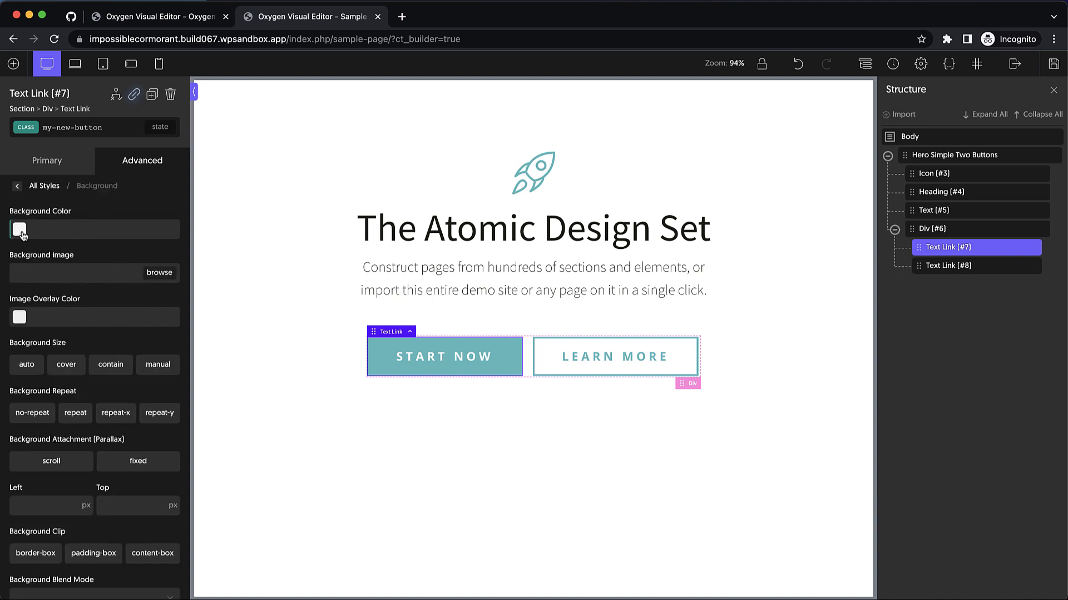
click(19, 229)
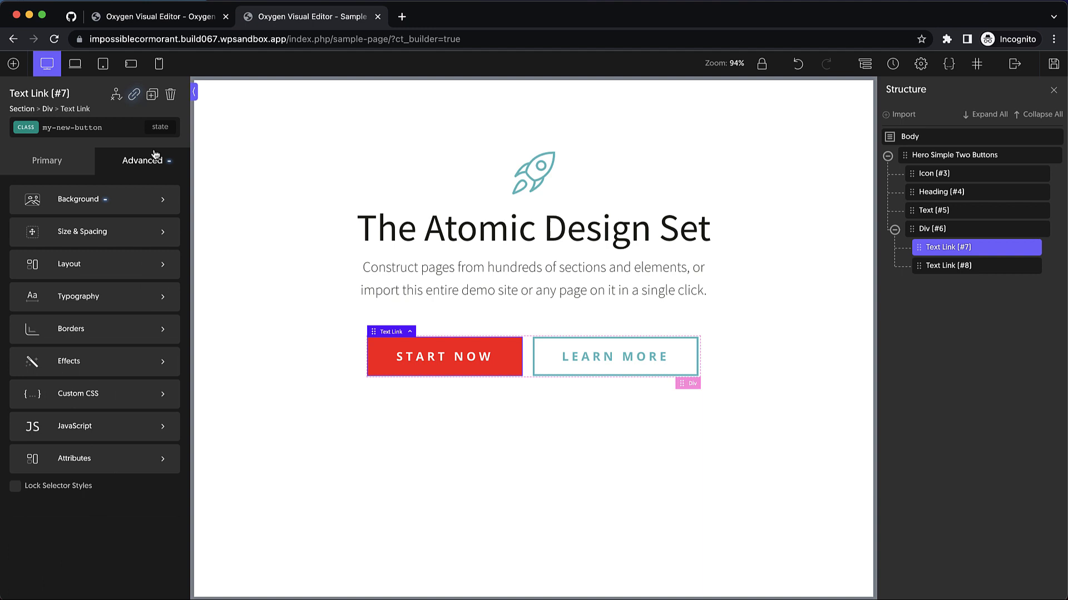
click(78, 295)
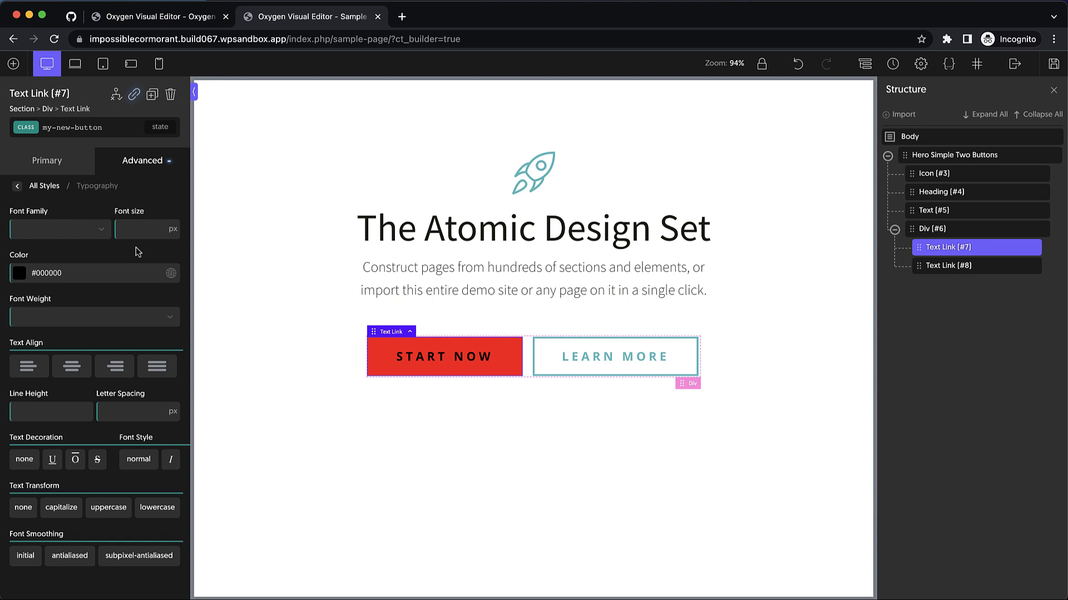
mouse_move(377, 352)
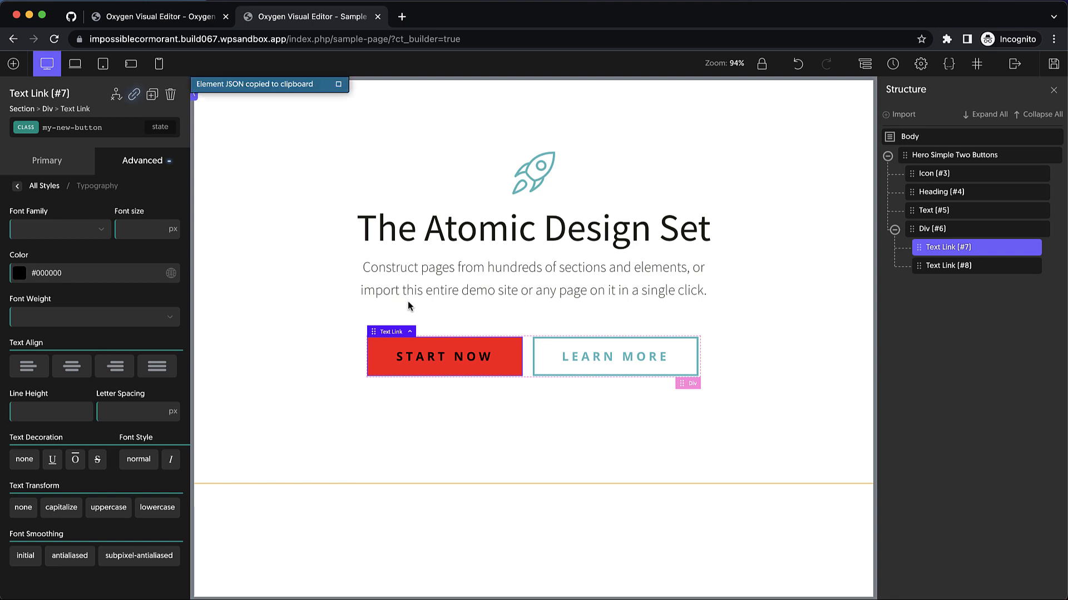
Return to the first site's hero section to remove the pasted red START NOW button
click(157, 16)
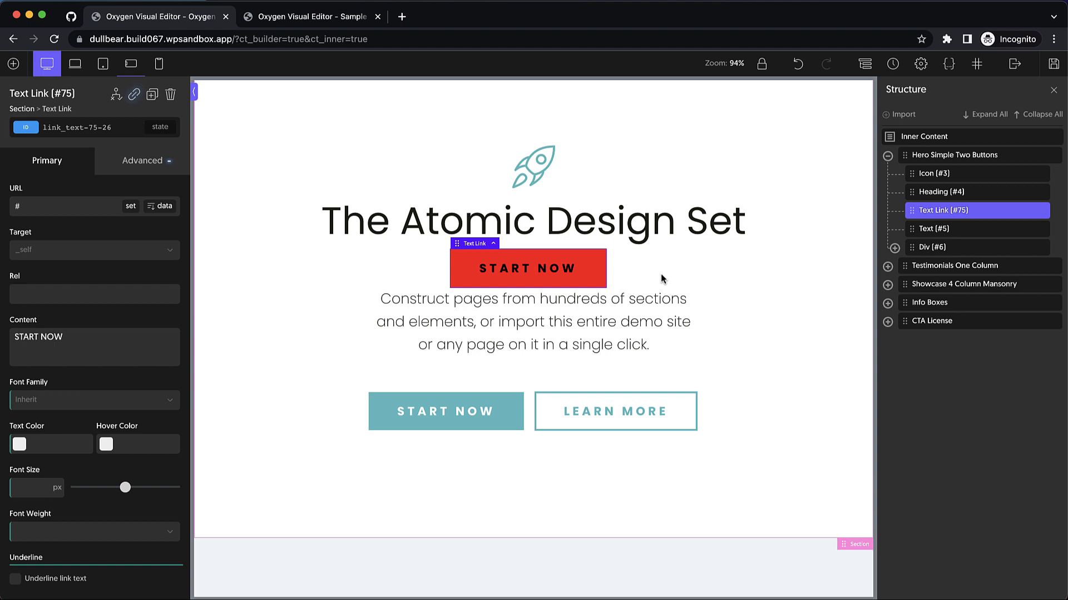
mouse_move(655, 270)
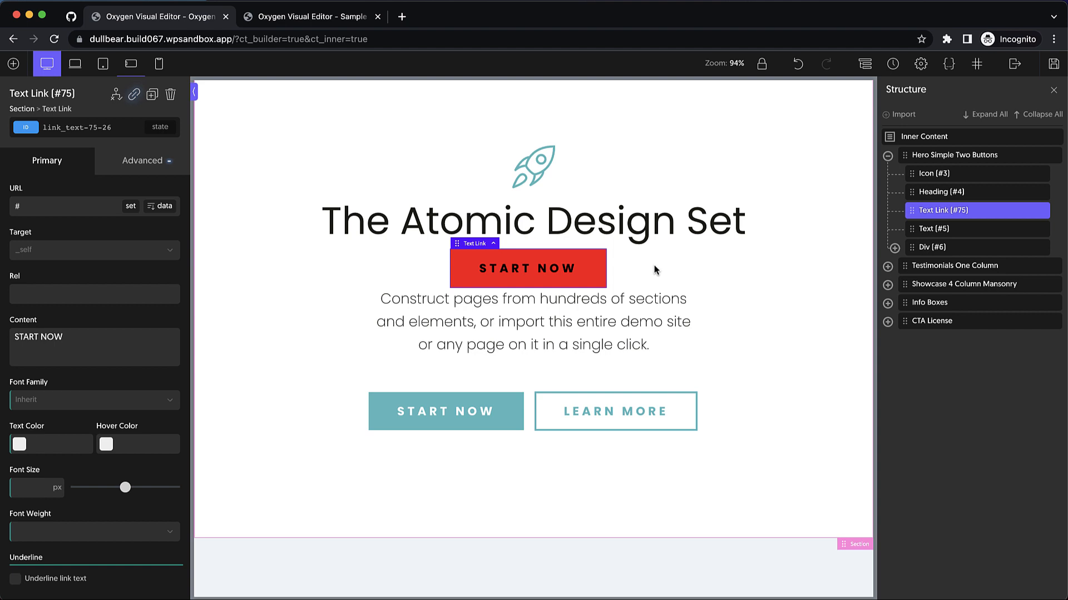
mouse_move(308, 240)
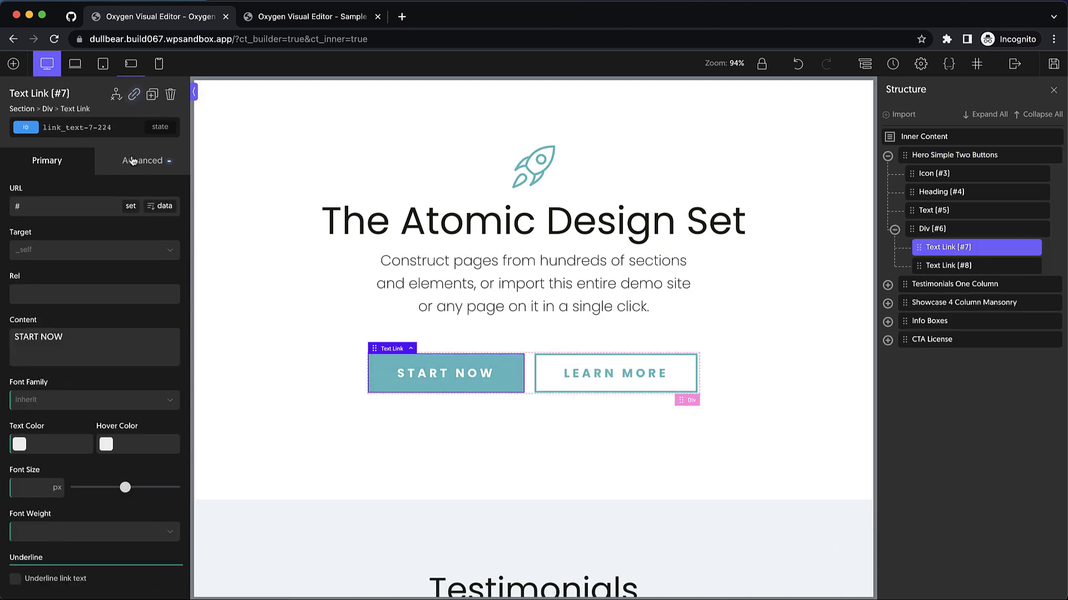
Enter a var(--…) CSS variable as the teal START NOW button's top margin
click(142, 160)
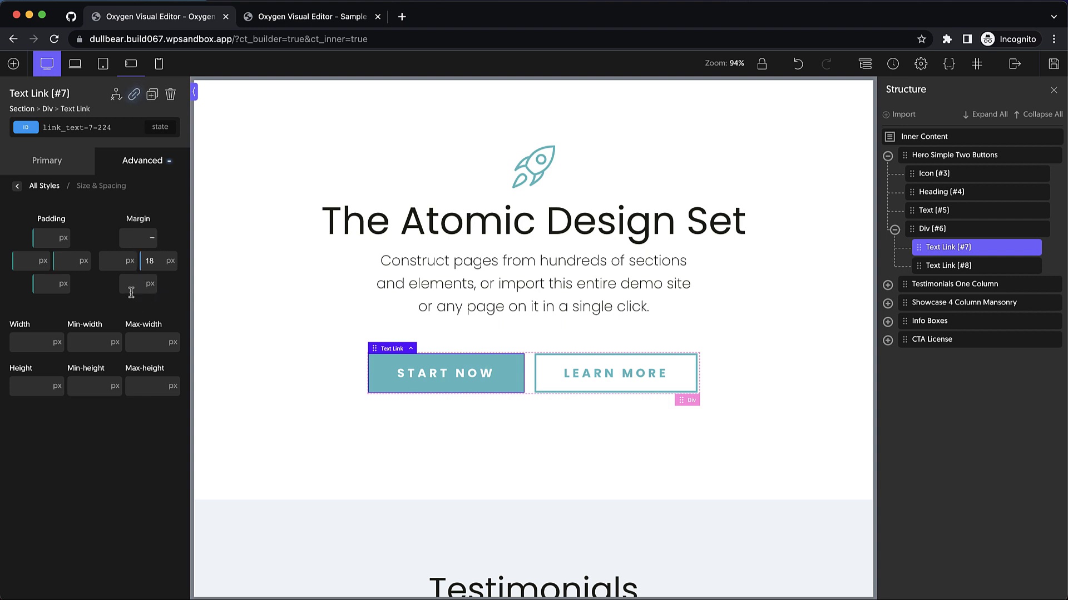
click(138, 237)
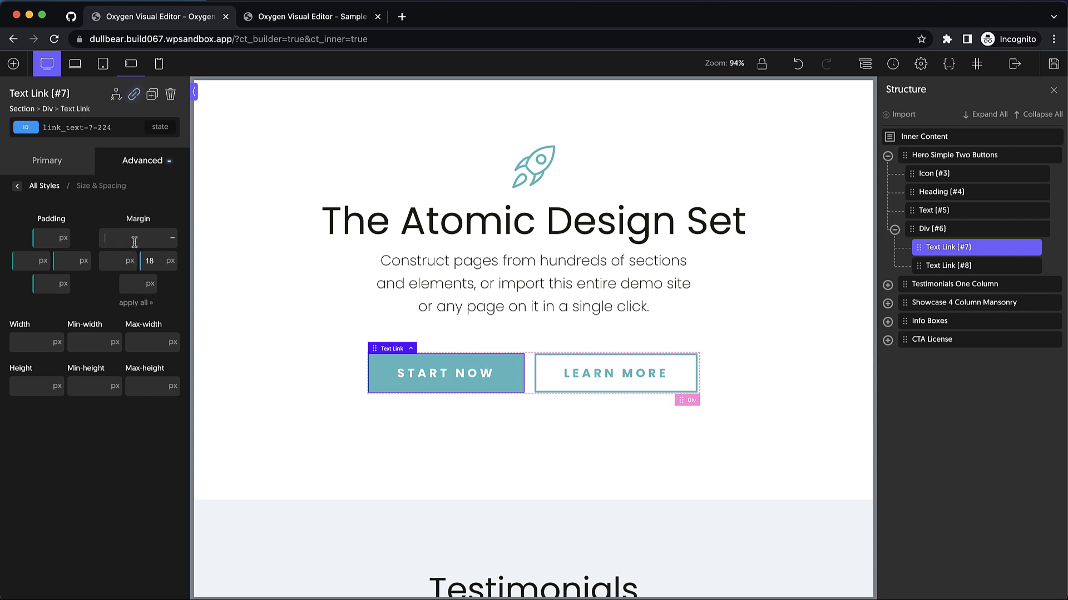
text(var)
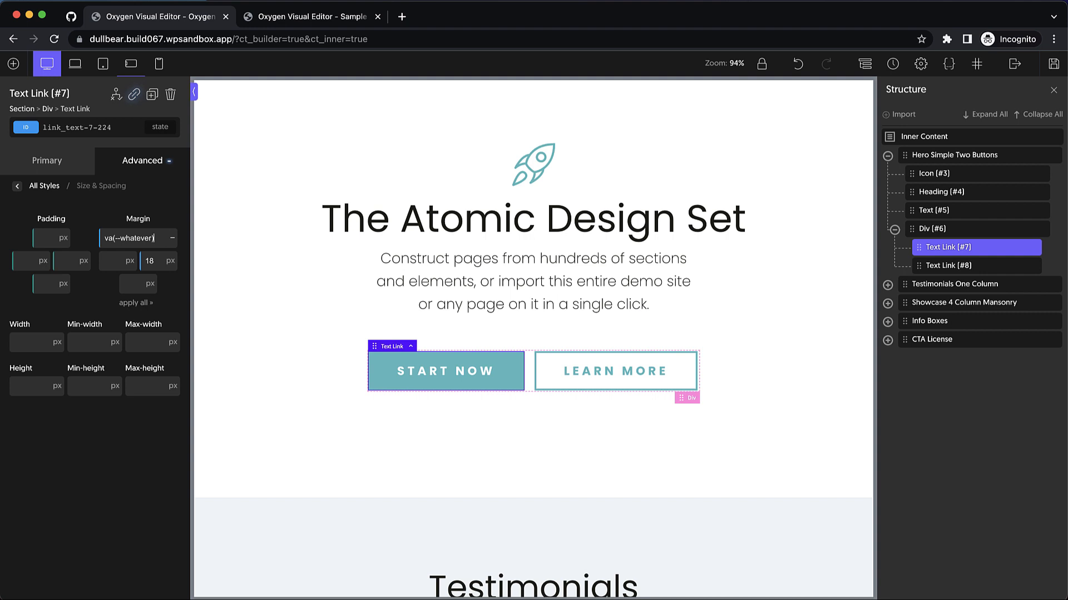
mouse_move(94, 307)
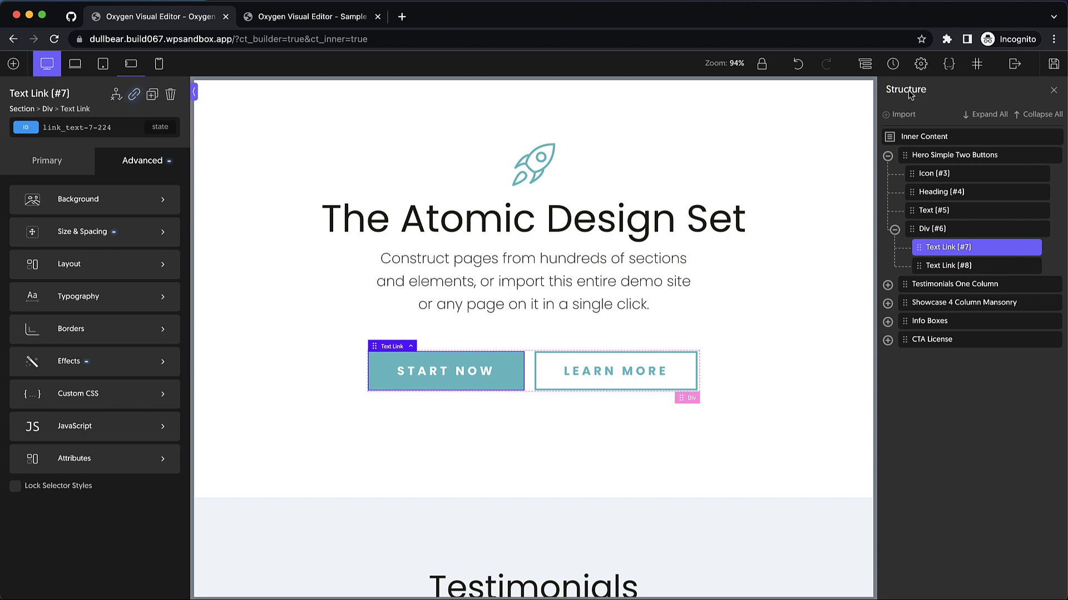
Set the H1 font size to 25px in Settings > Global Styles > Headings
click(921, 64)
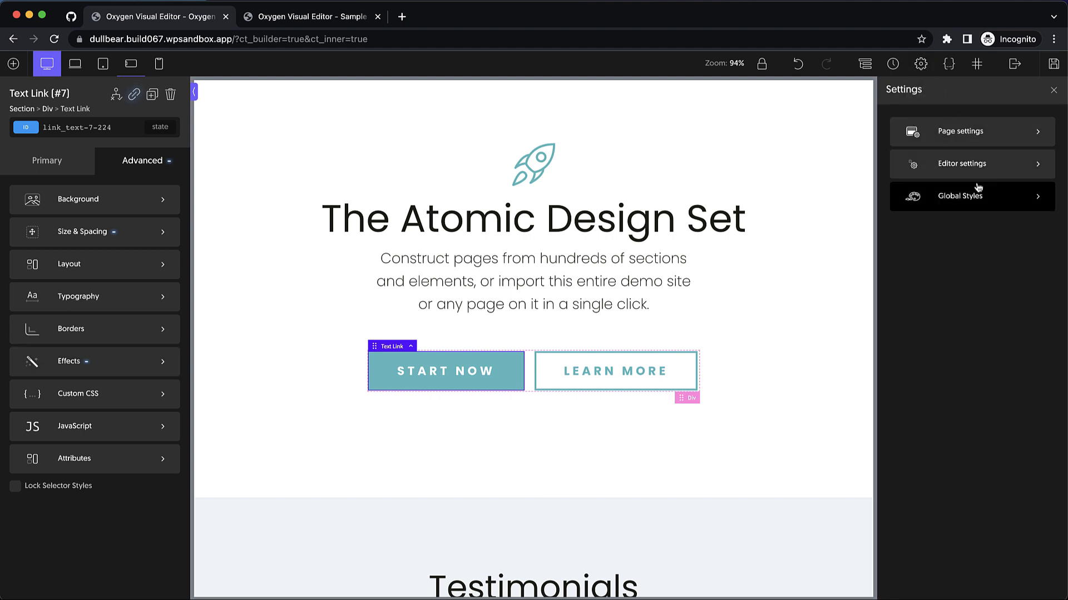
click(960, 196)
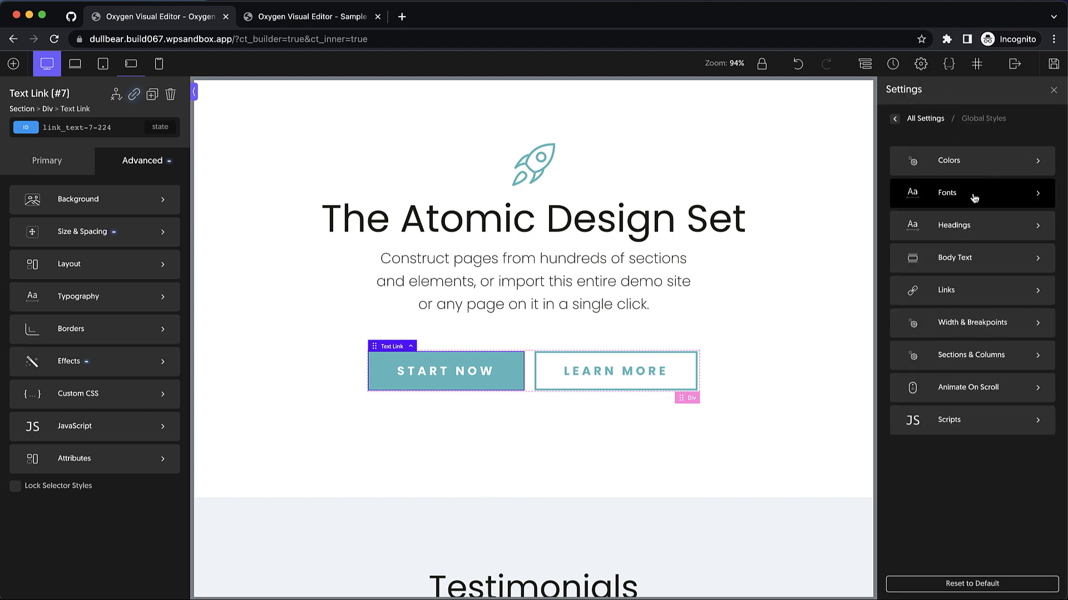
click(954, 225)
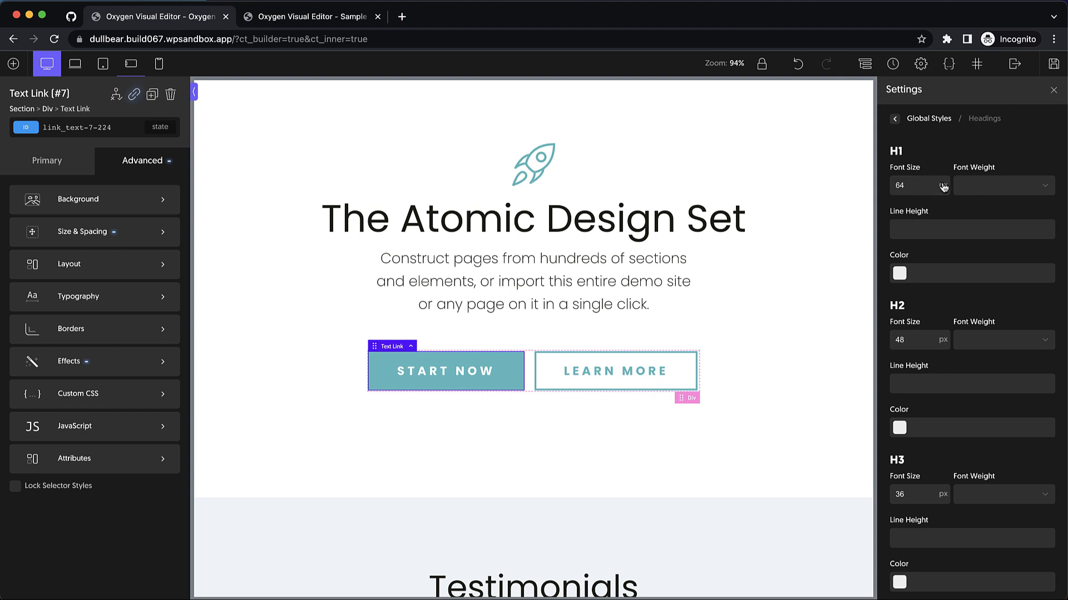
text(clamp(whate)
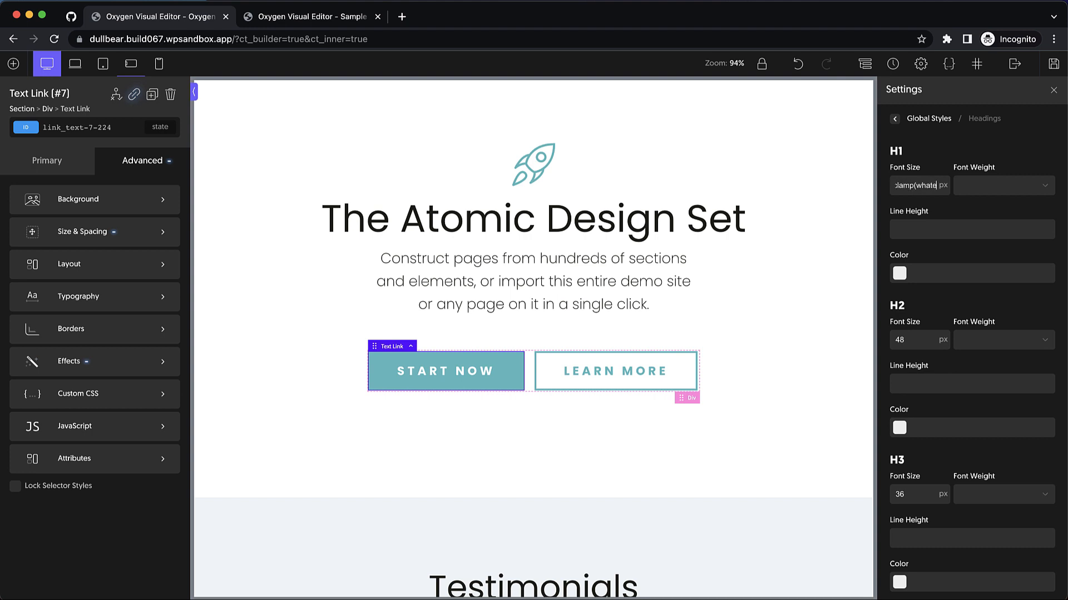
text(uwantinhere)
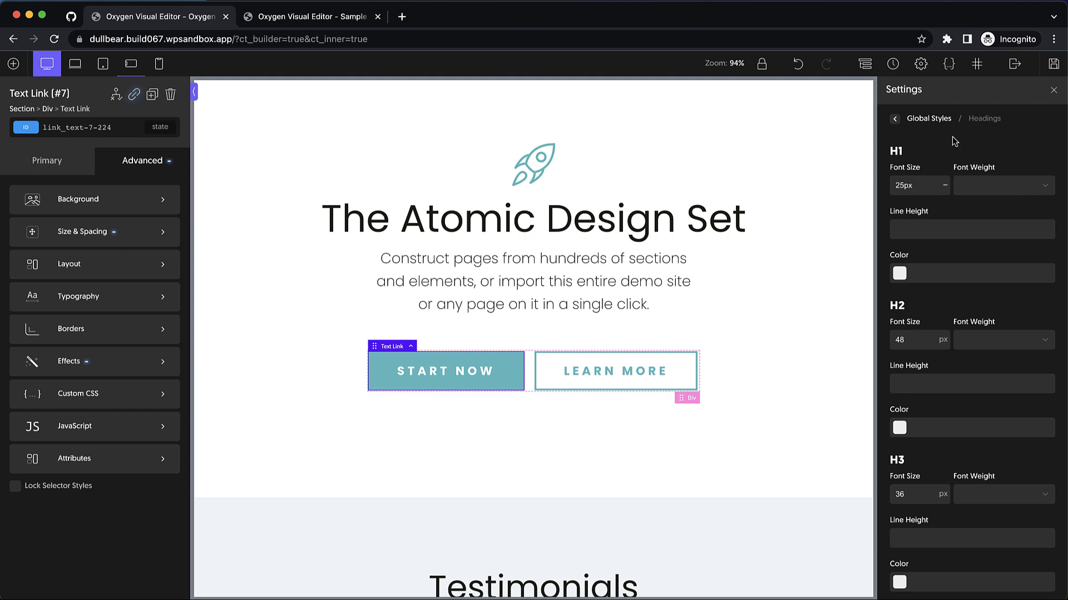
mouse_move(1014, 63)
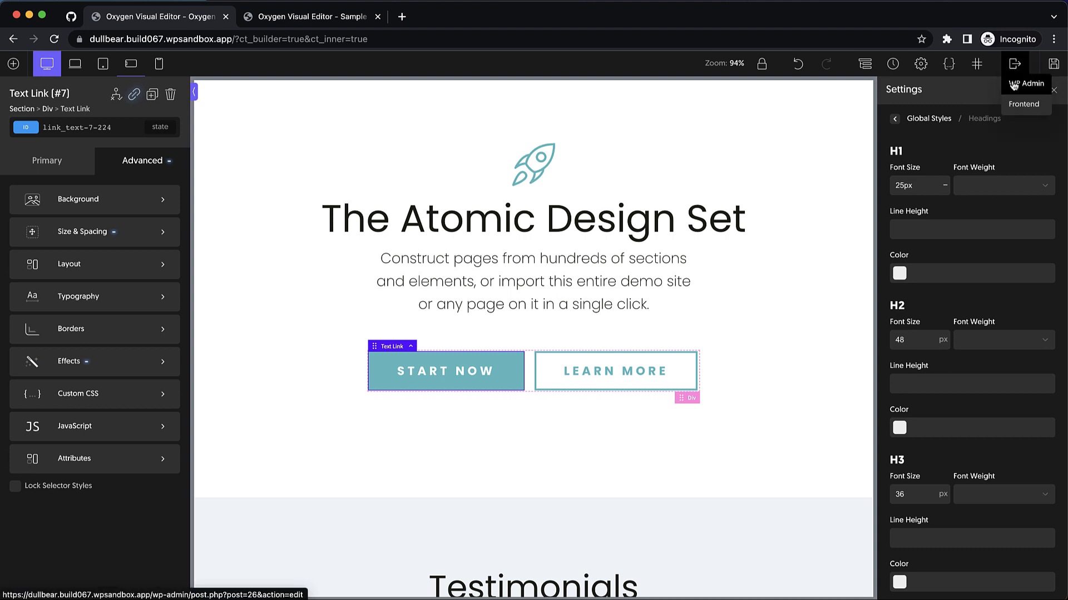
Open the Home page in WP Admin and scroll to the Oxygen meta box
click(1031, 83)
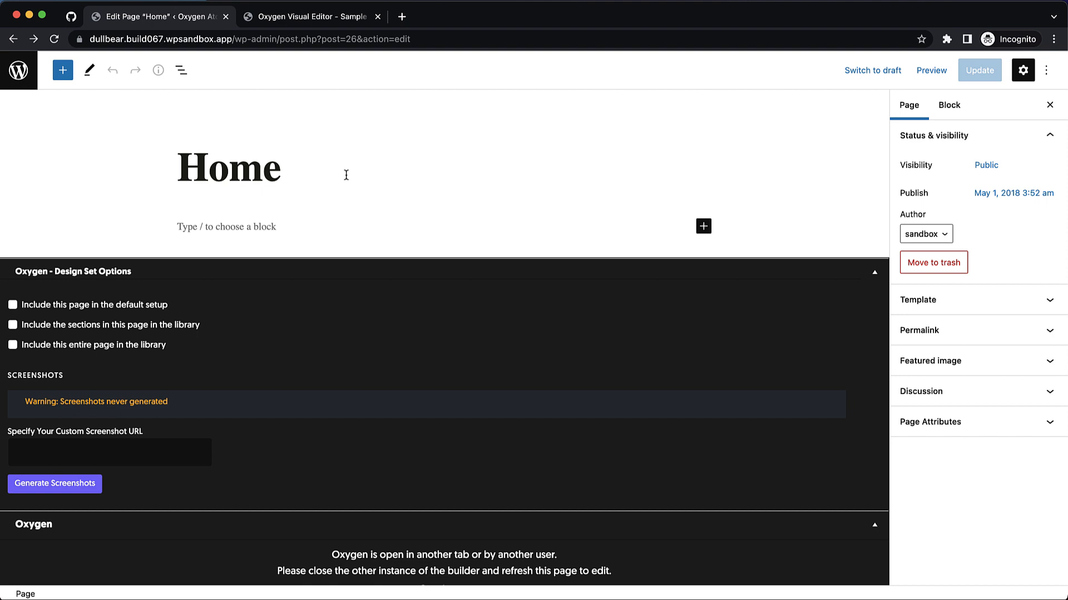
scroll(down, 3)
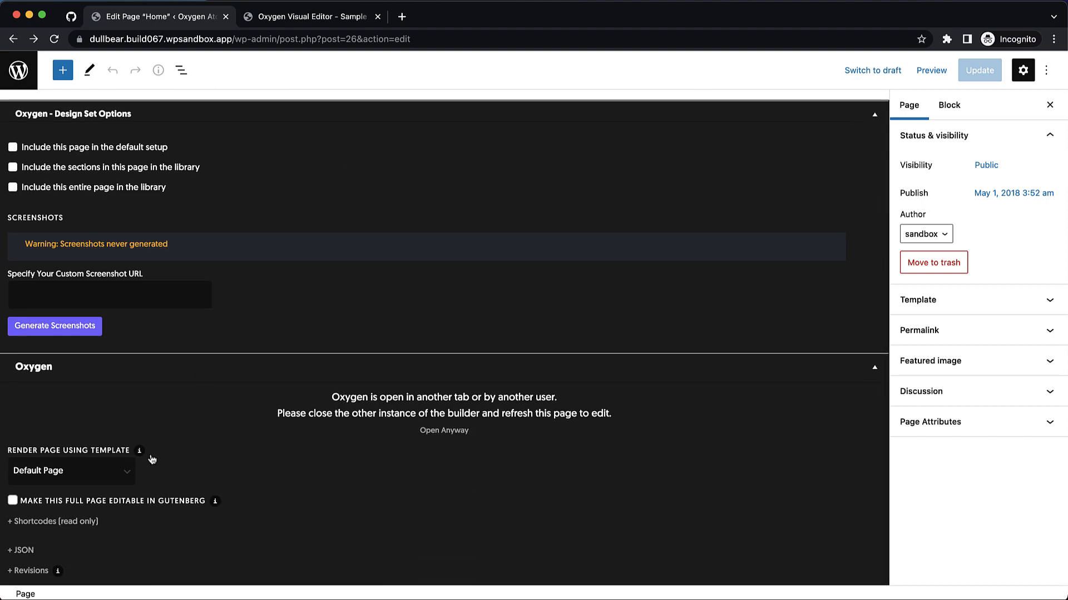
mouse_move(33, 570)
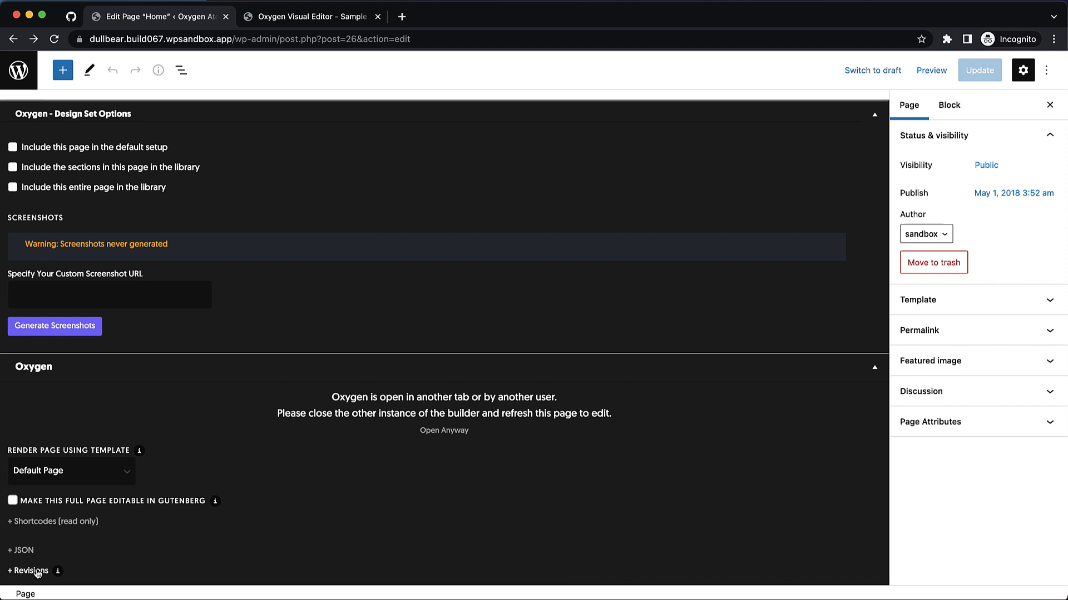
Expand the Oxygen revisions list to show six automatic revisions from 2022-10-31
click(28, 570)
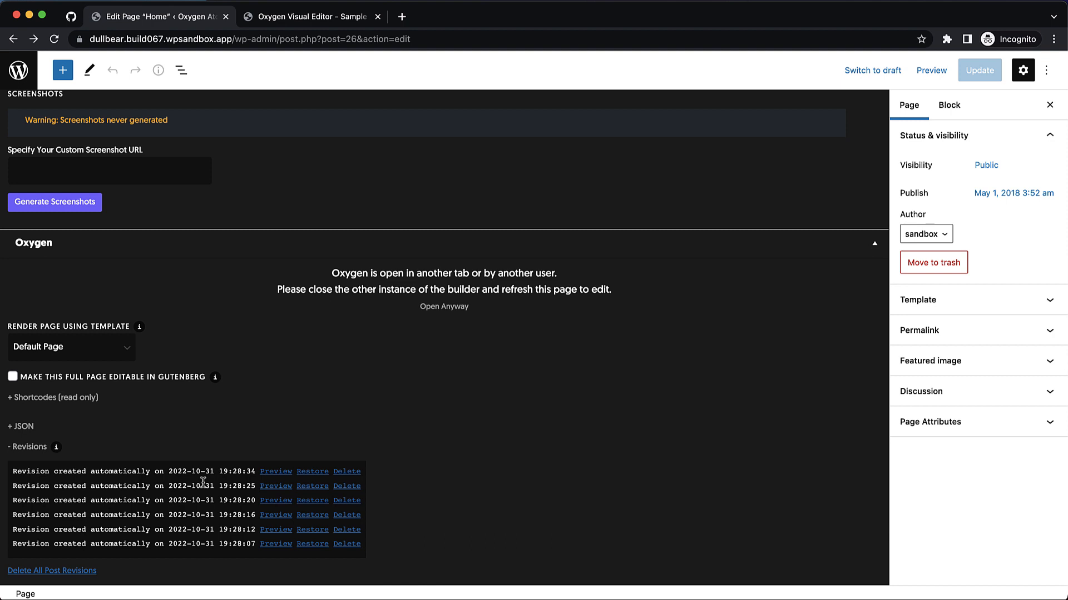
mouse_move(346, 500)
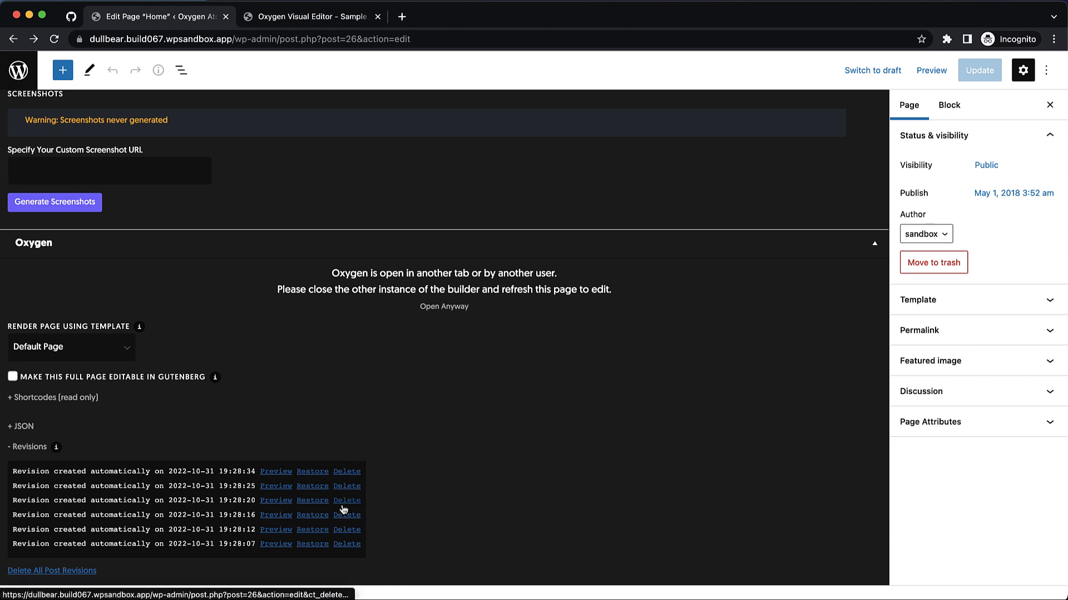
mouse_move(52, 570)
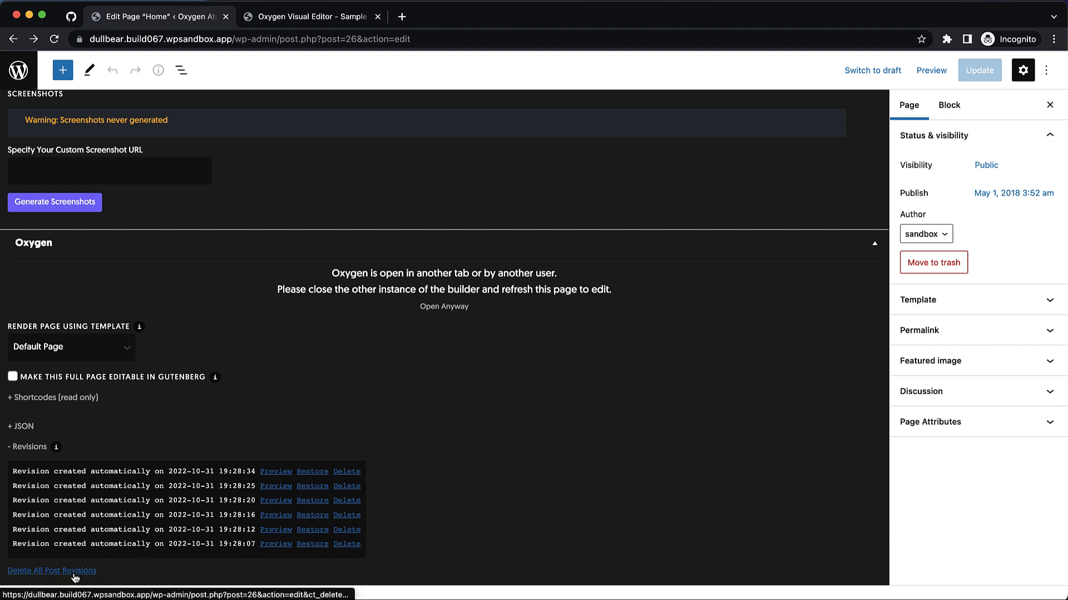